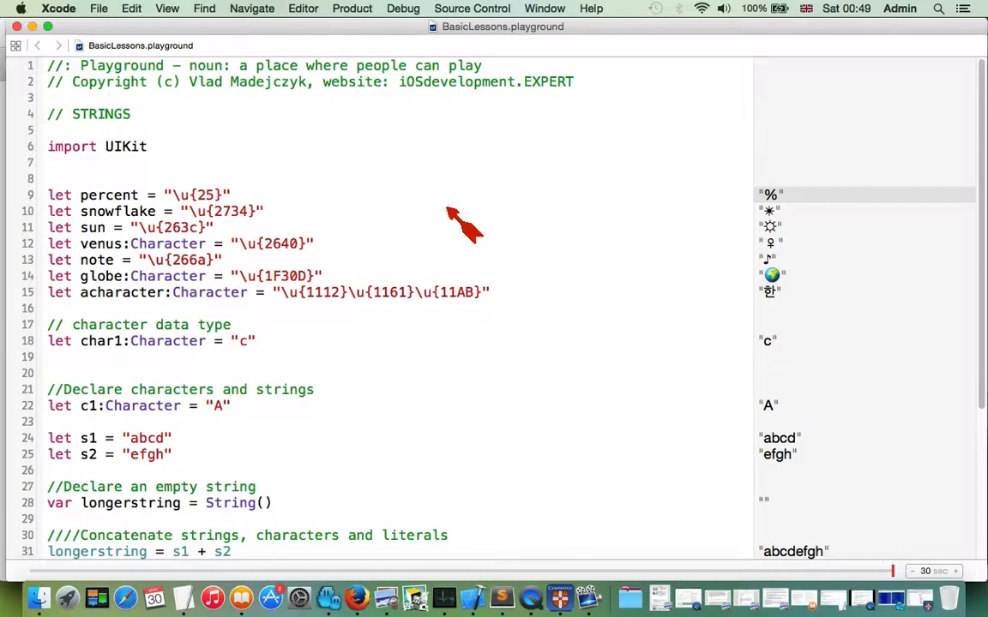
left_click(230, 195)
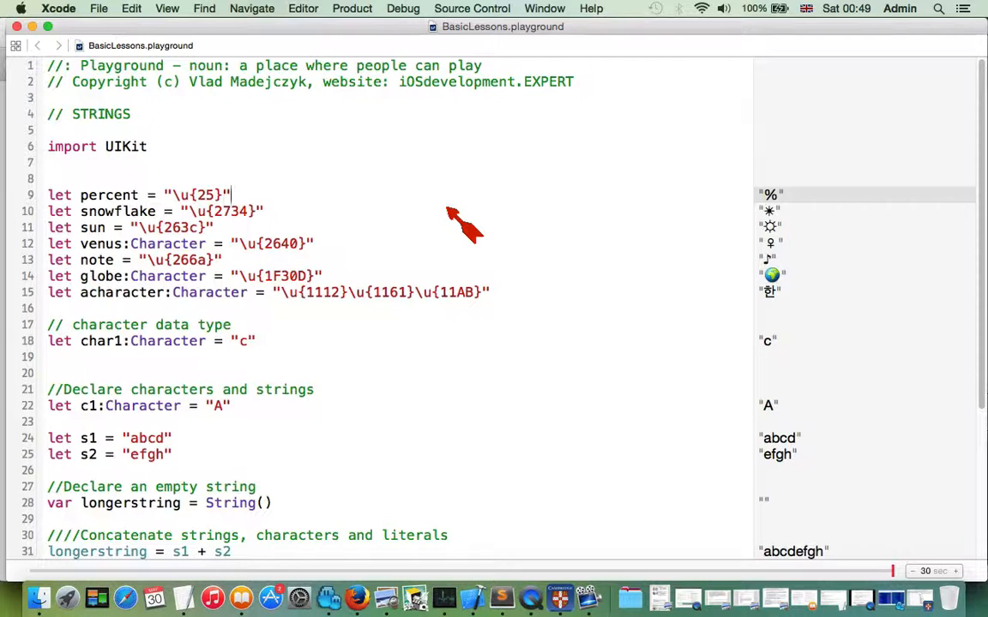
mouse_move(116, 214)
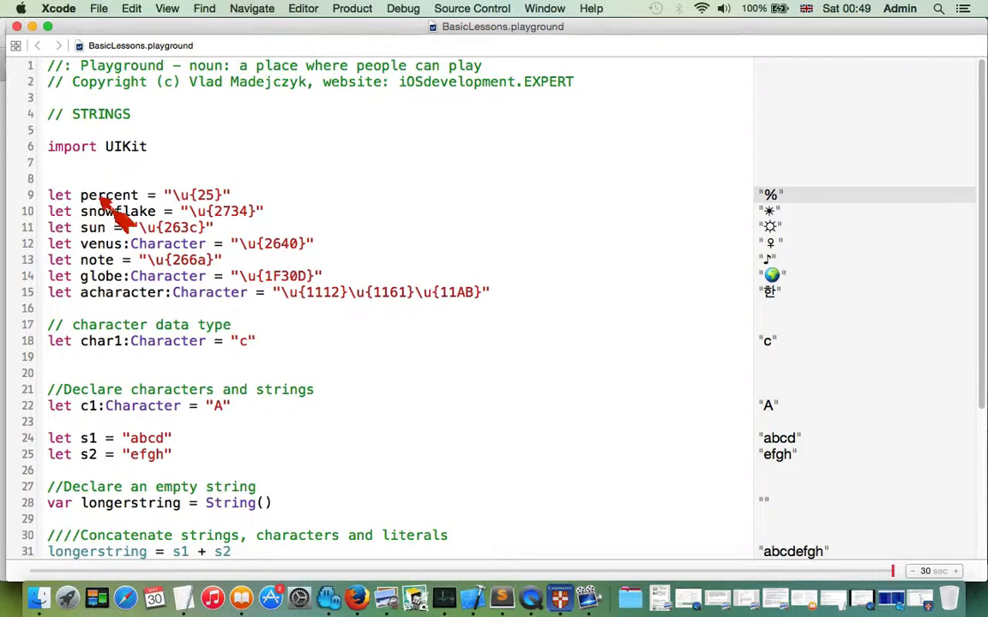
mouse_move(711, 209)
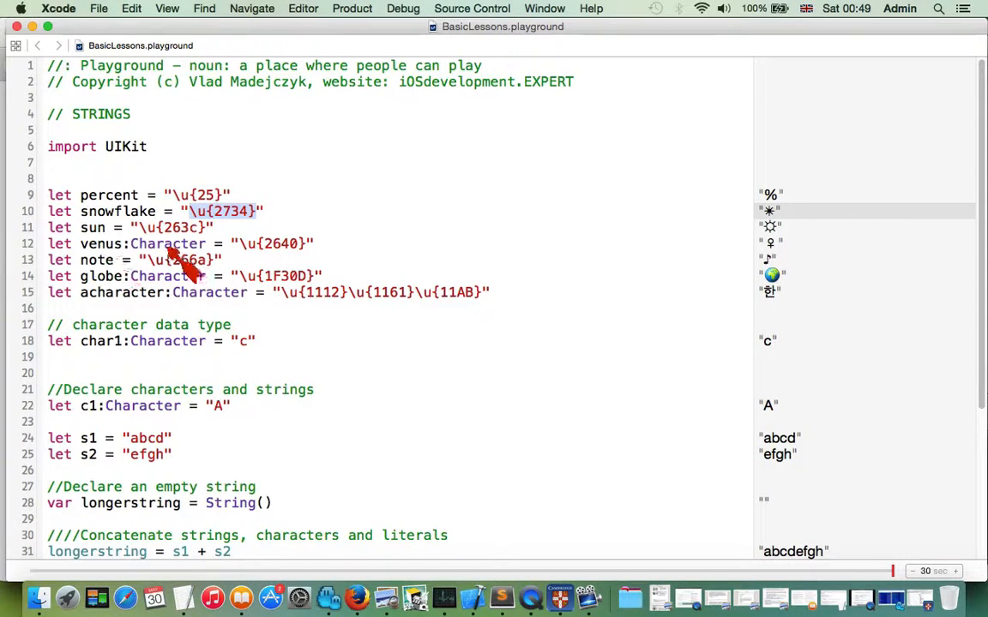
mouse_move(129, 308)
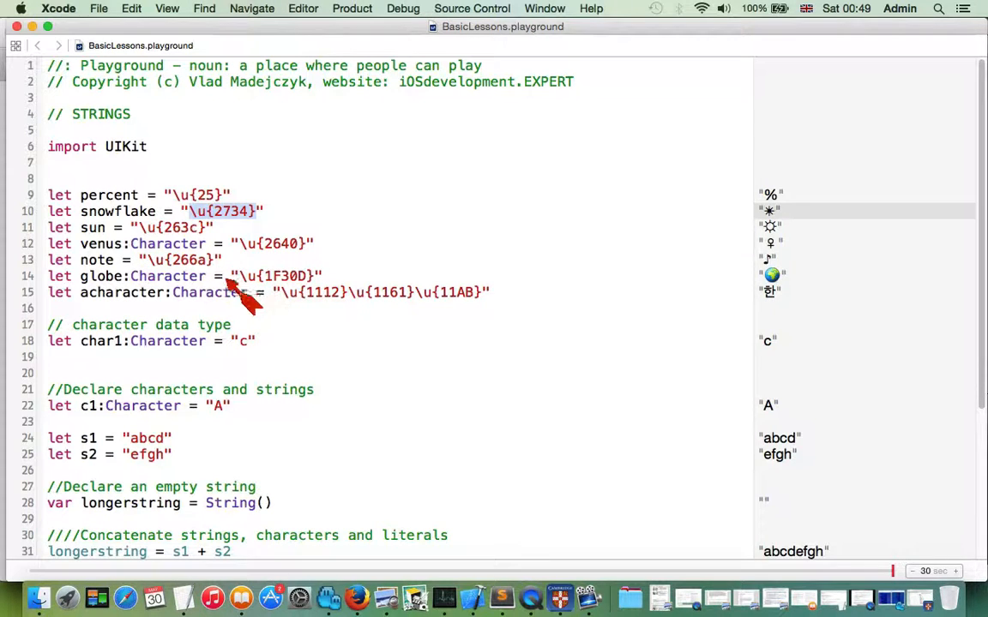
mouse_move(323, 305)
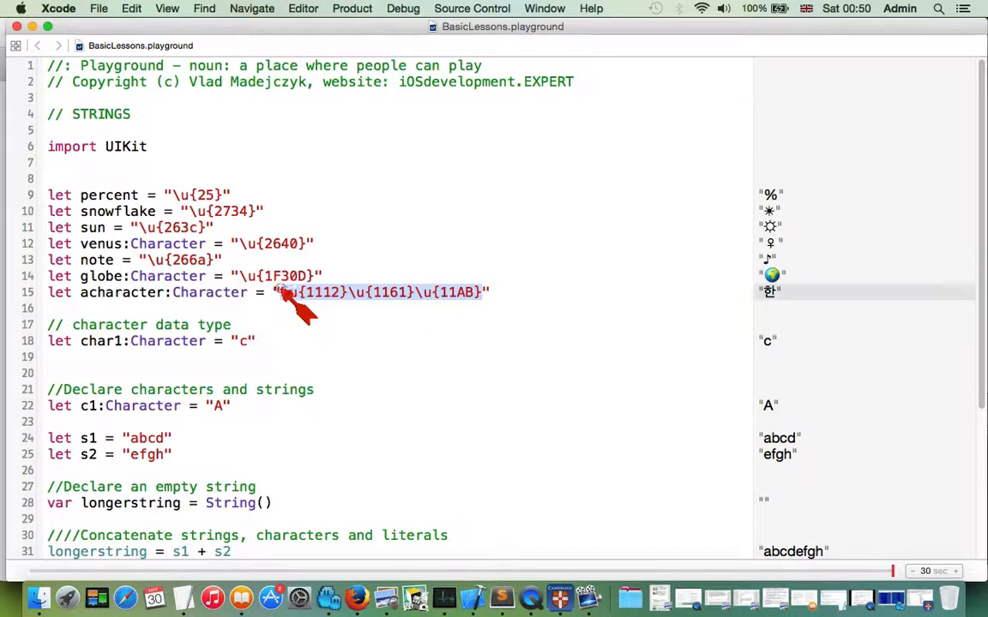
mouse_move(377, 351)
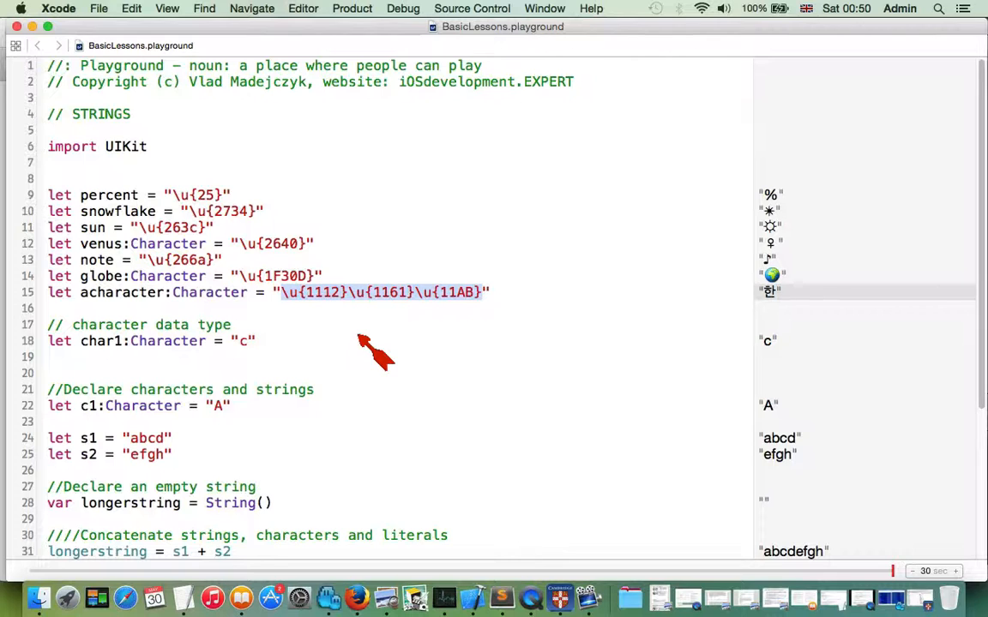
mouse_move(308, 332)
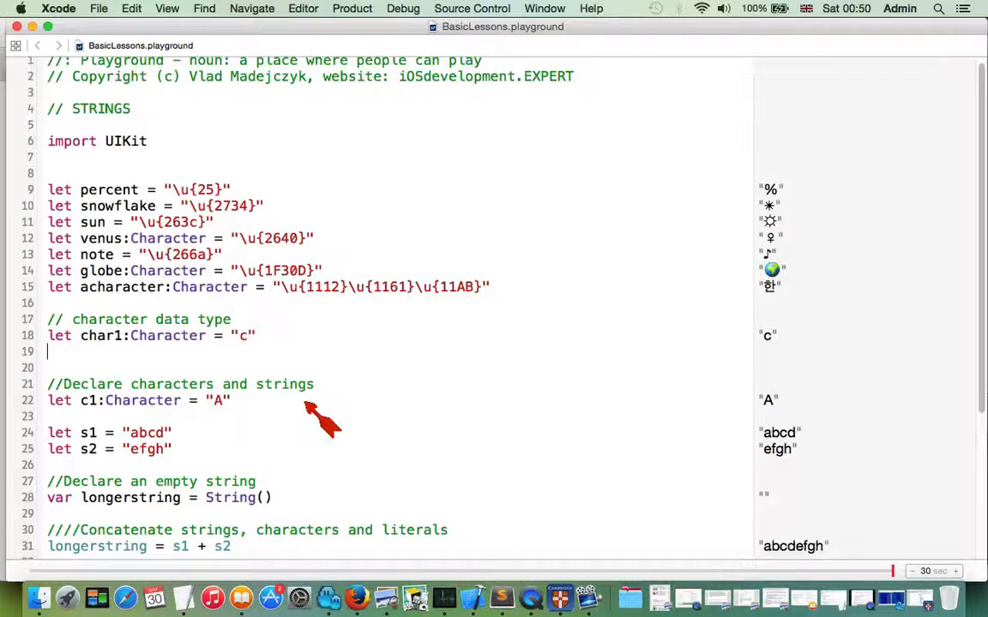
scroll("down", 3)
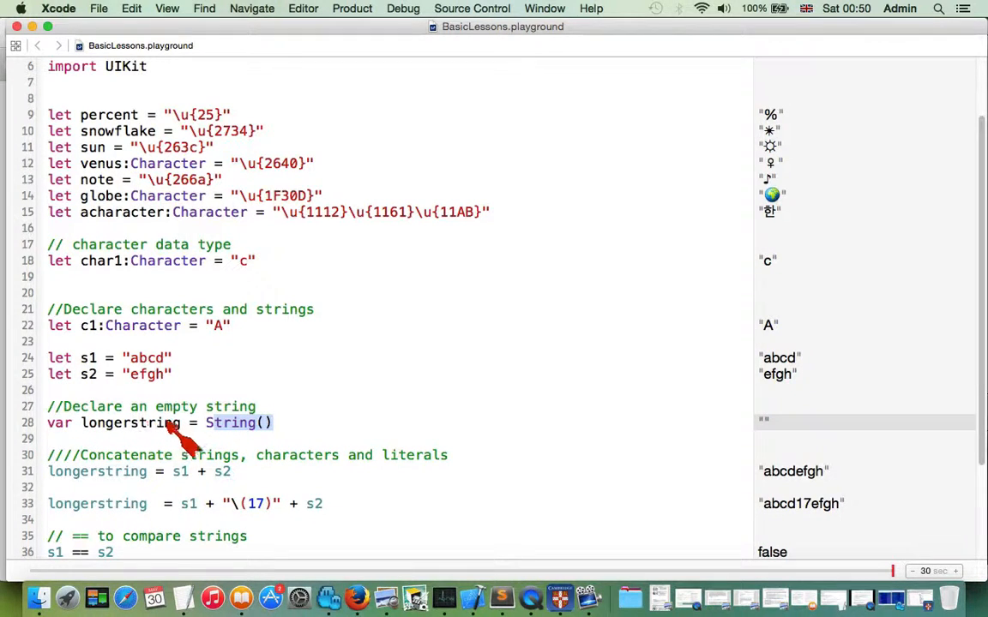
mouse_move(192, 432)
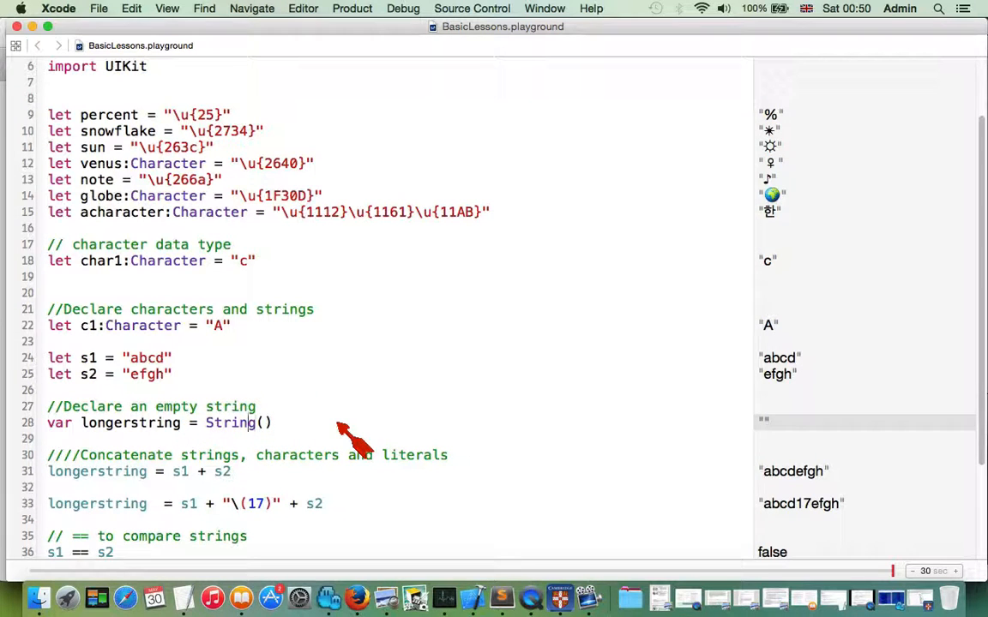
scroll("down", 3)
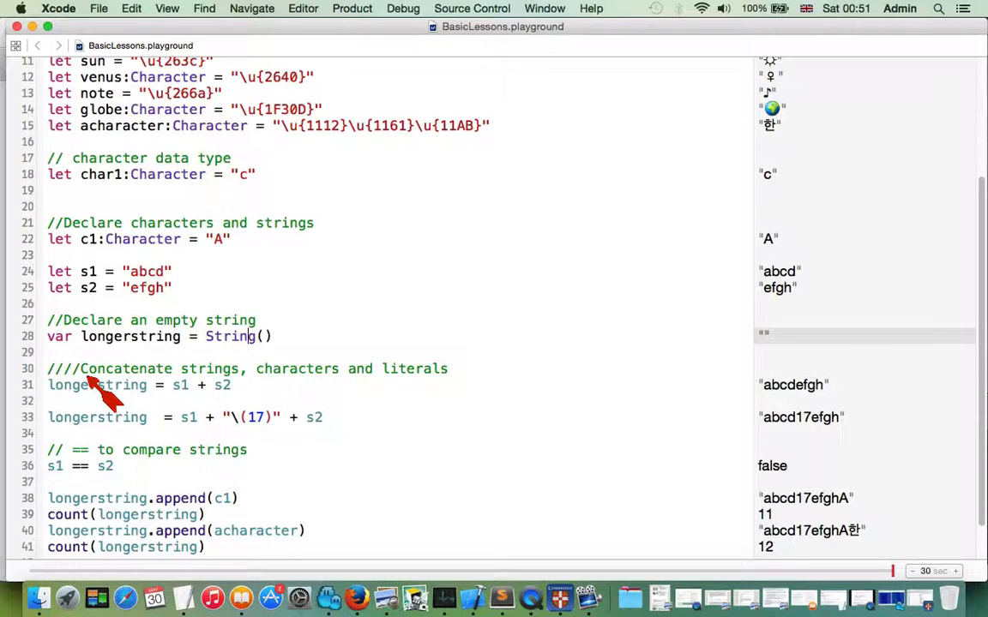
mouse_move(69, 278)
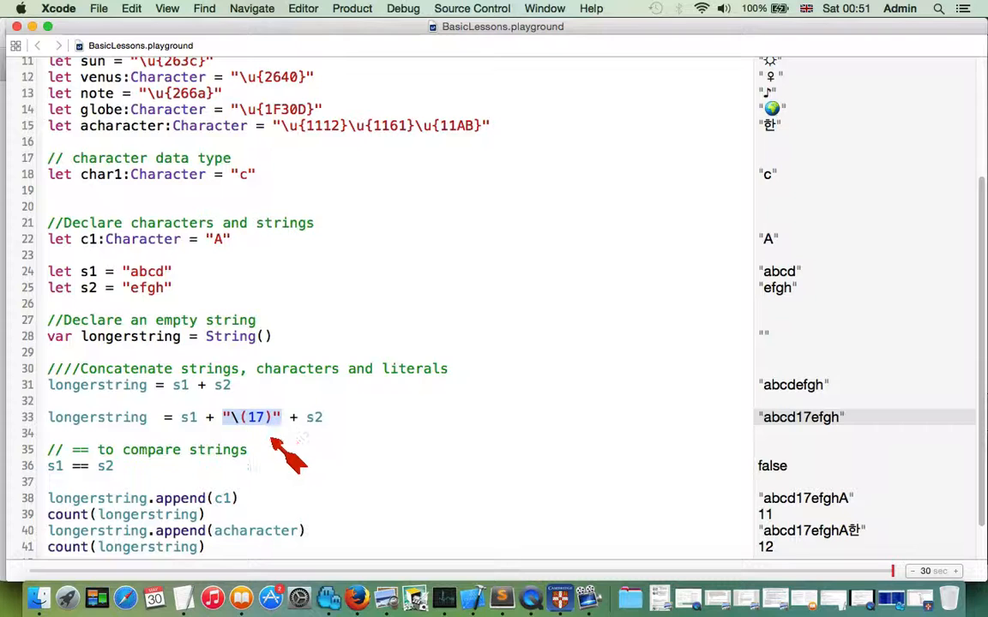
mouse_move(288, 437)
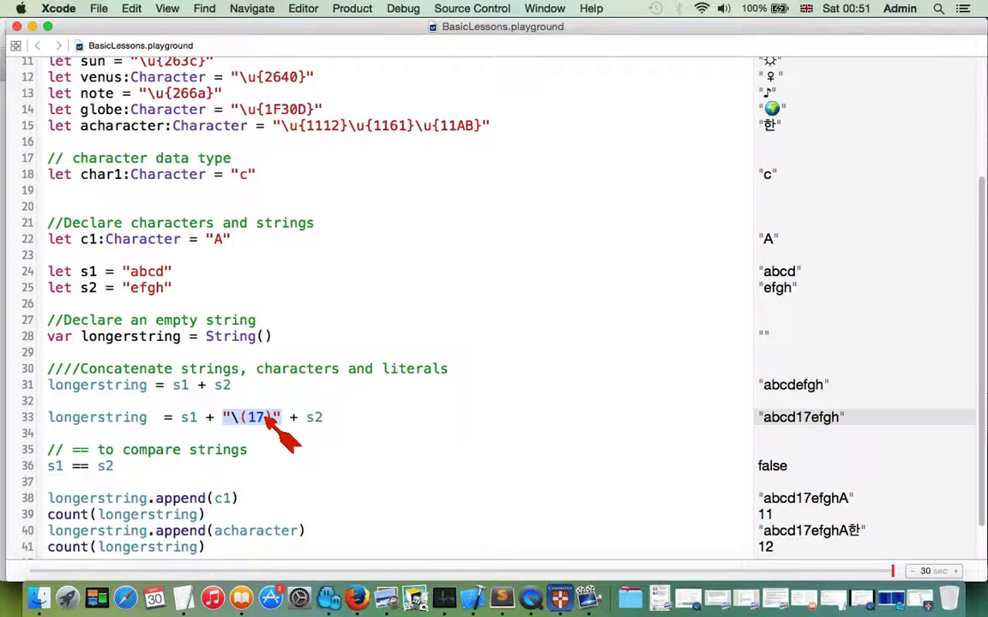
mouse_move(785, 437)
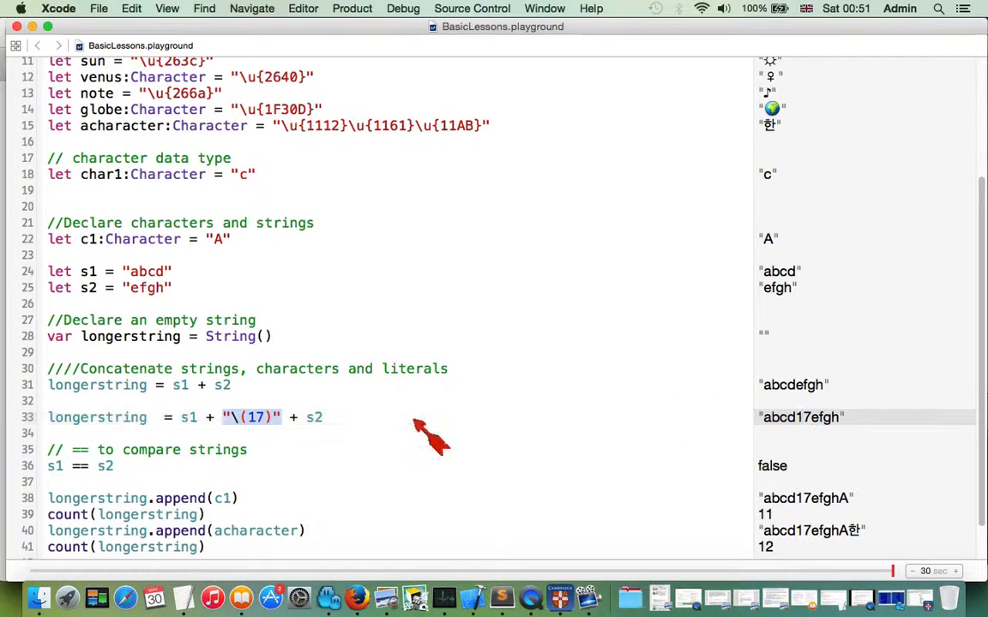
scroll("down", 3)
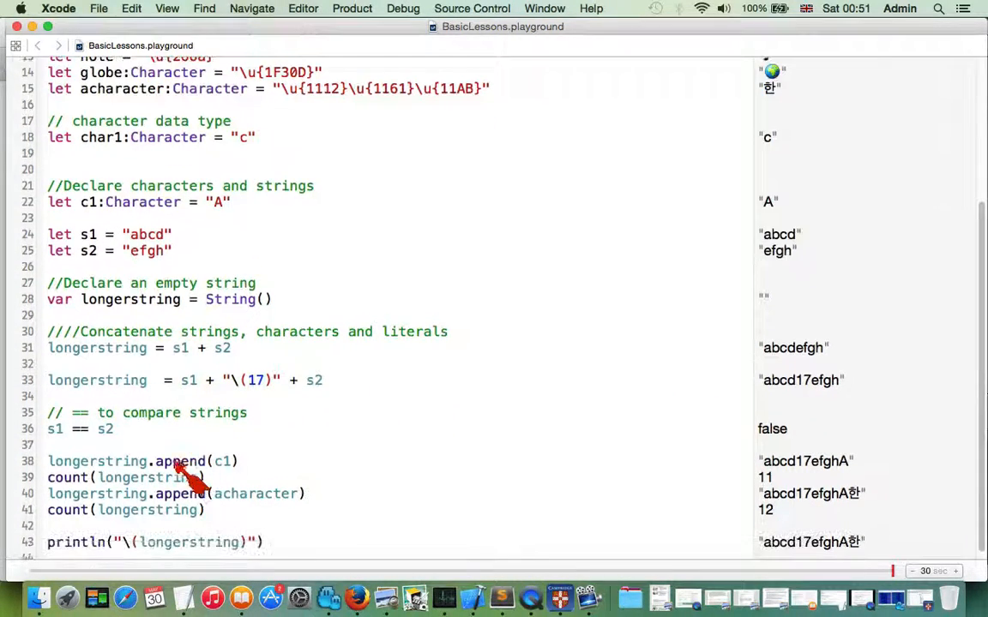
mouse_move(85, 428)
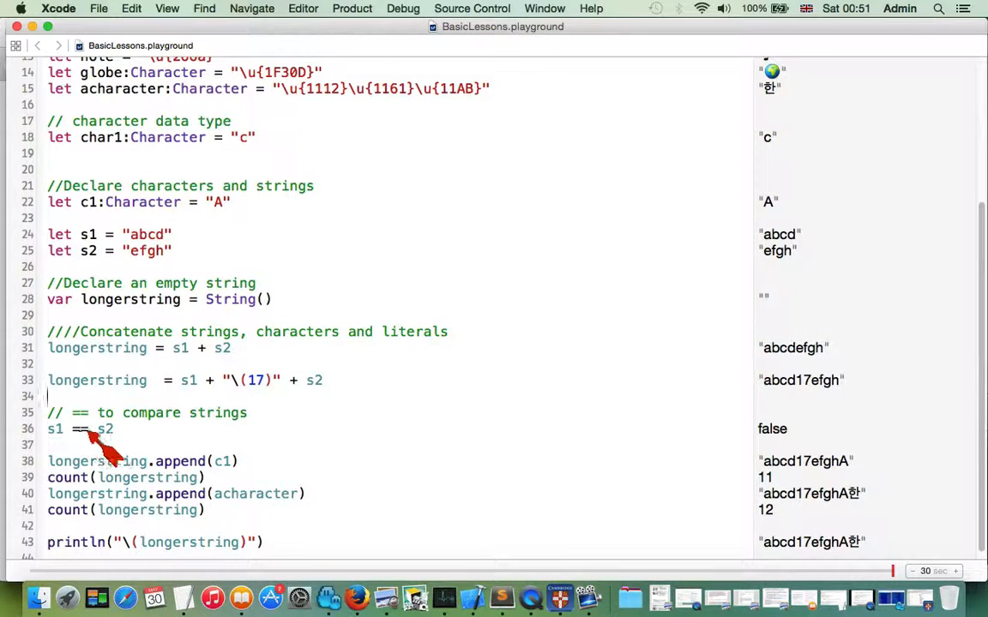
mouse_move(95, 244)
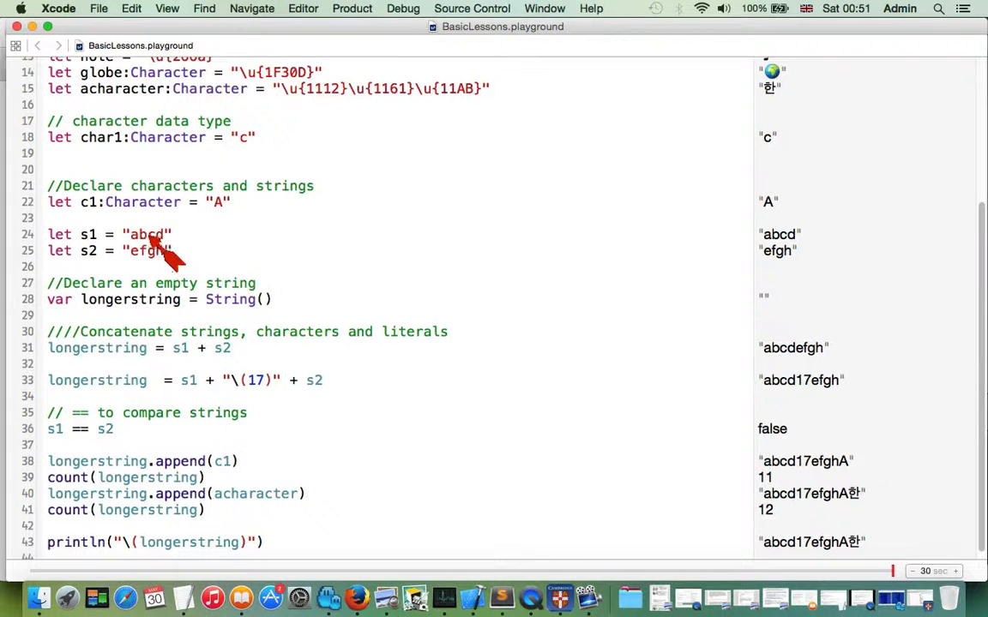
mouse_move(129, 439)
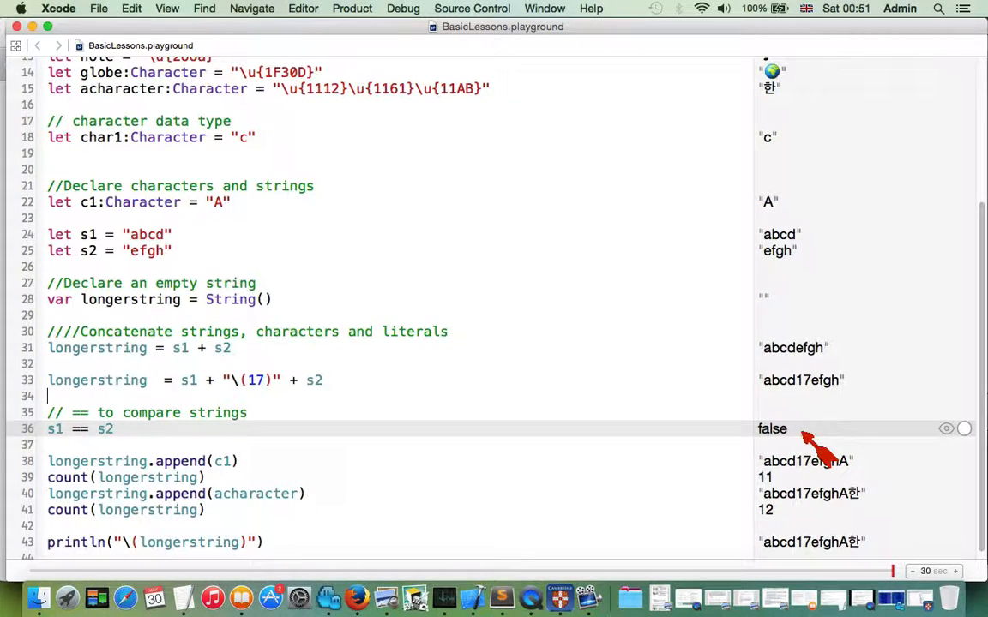
scroll("up", 3)
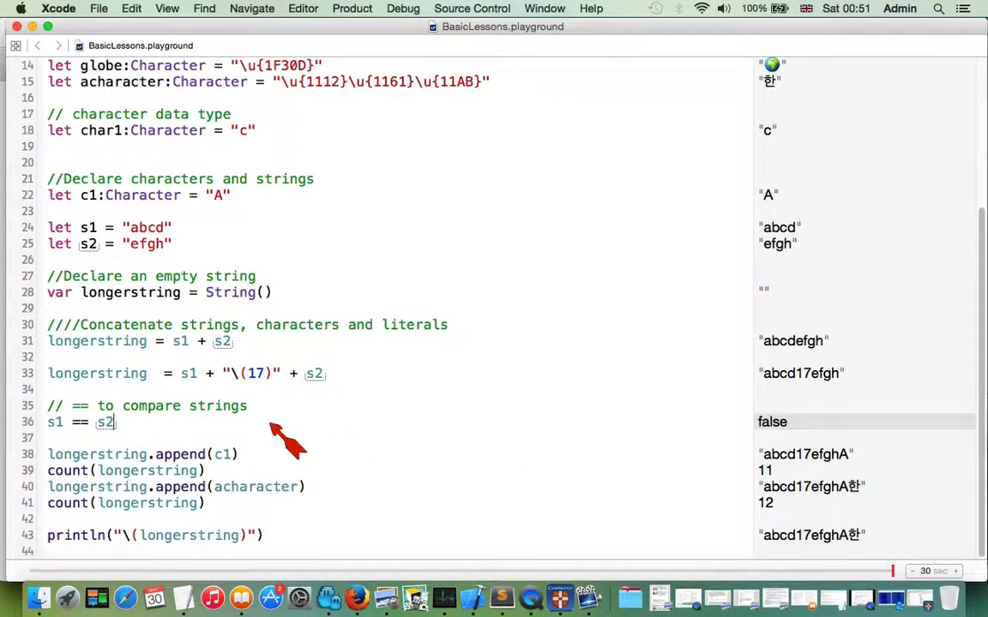
mouse_move(205, 469)
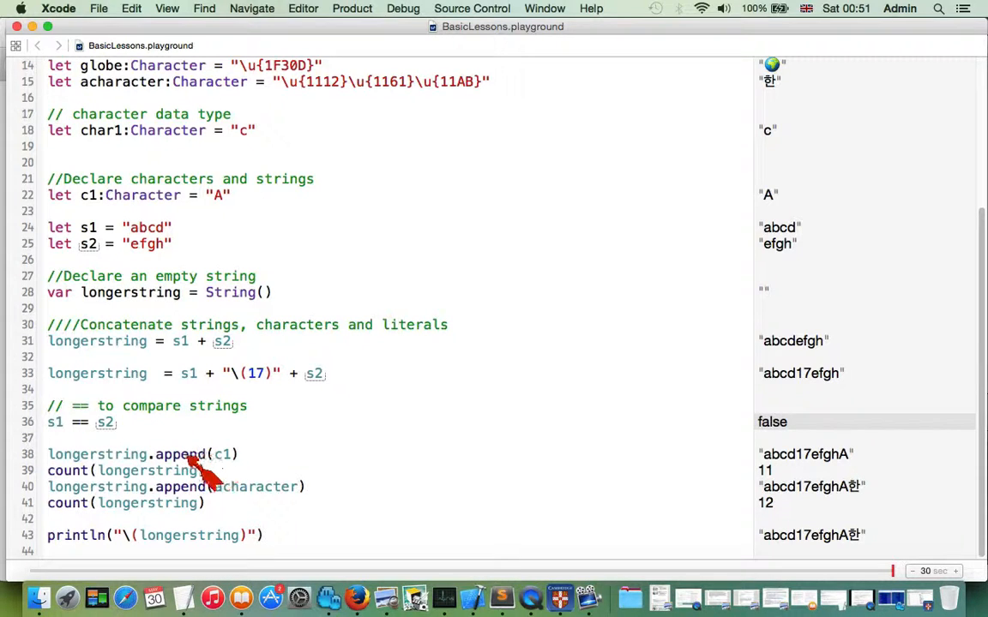
mouse_move(244, 476)
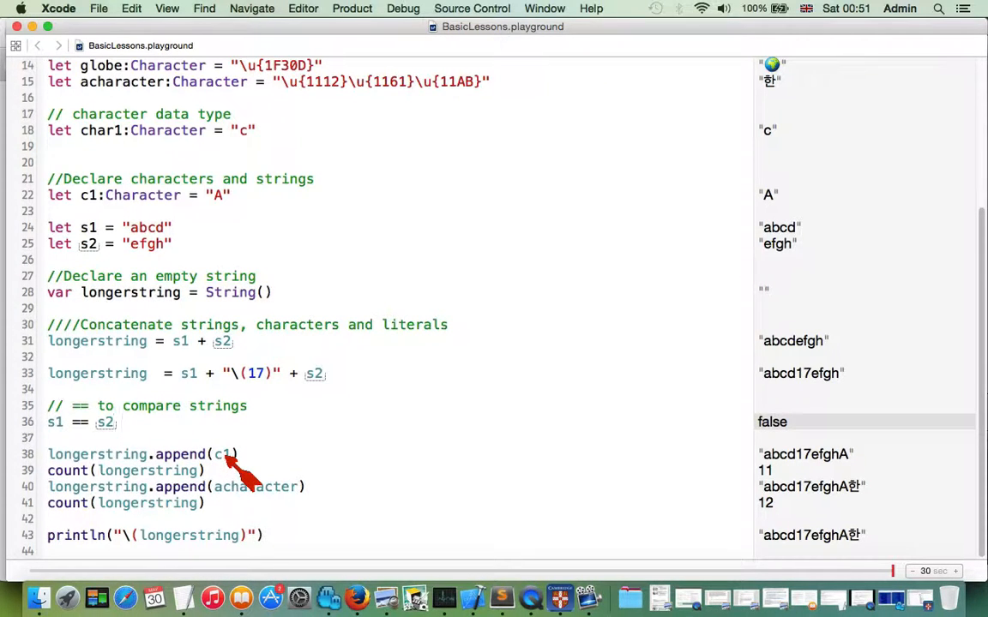
scroll("up", 3)
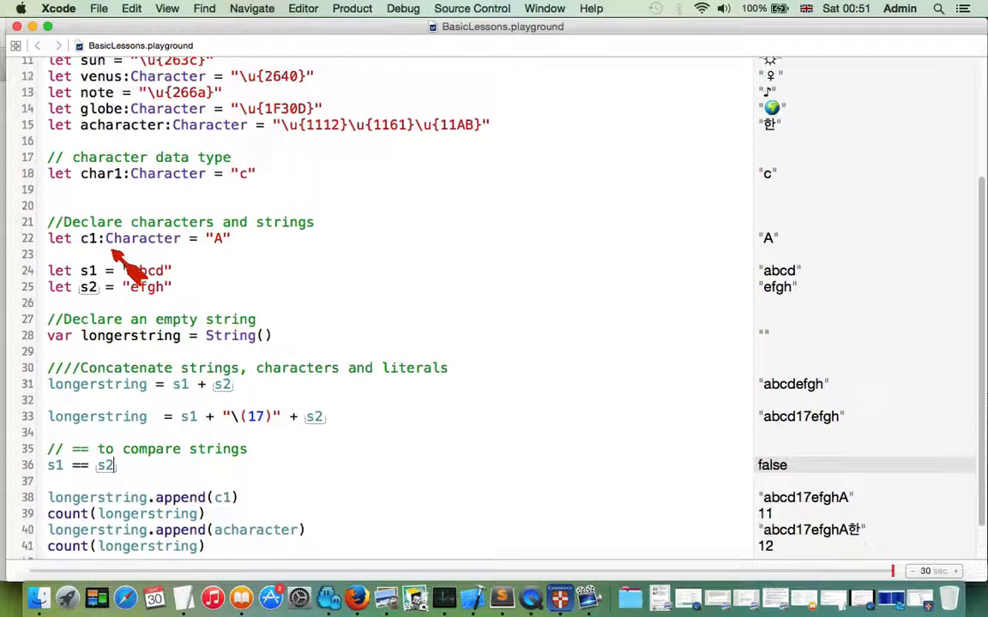
scroll("down", 3)
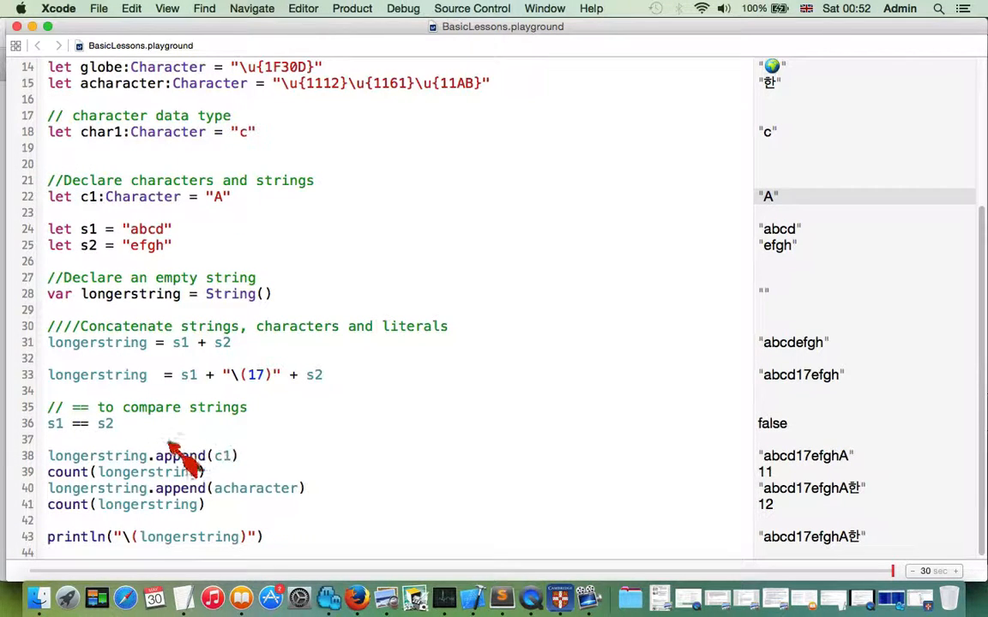
mouse_move(334, 386)
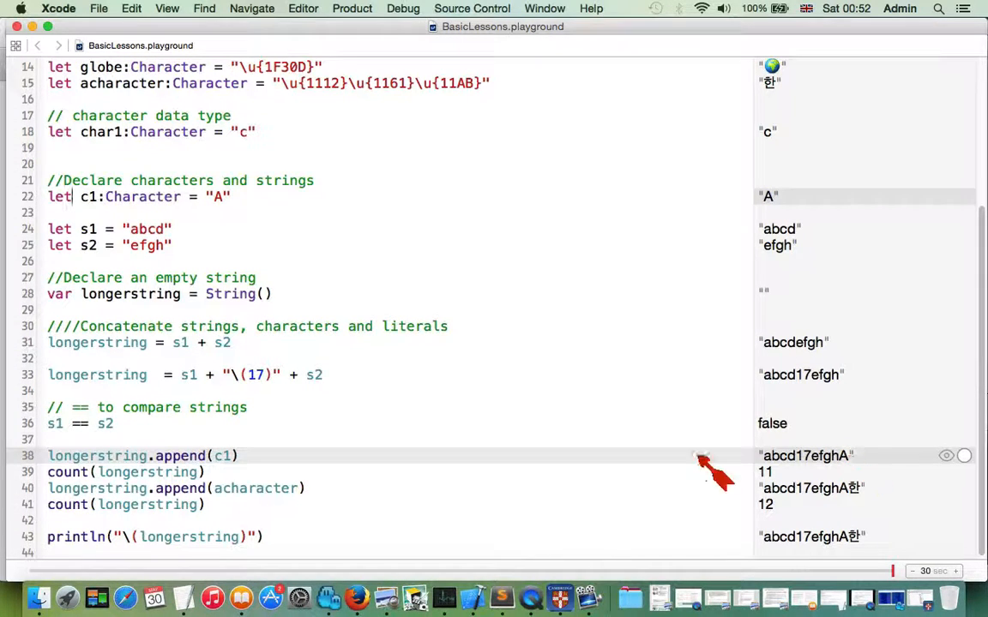
mouse_move(532, 489)
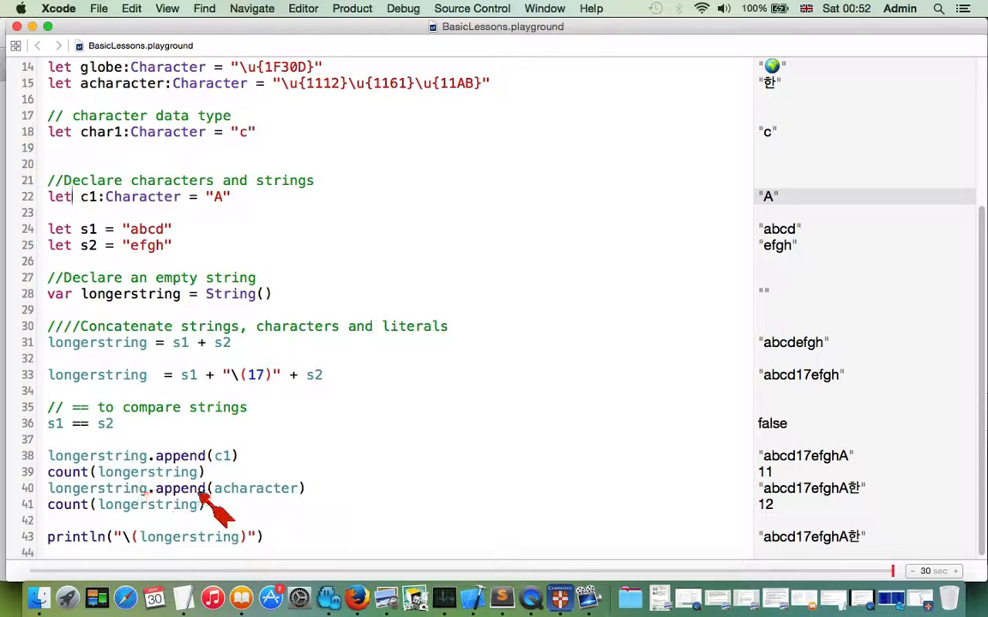
scroll("up", 3)
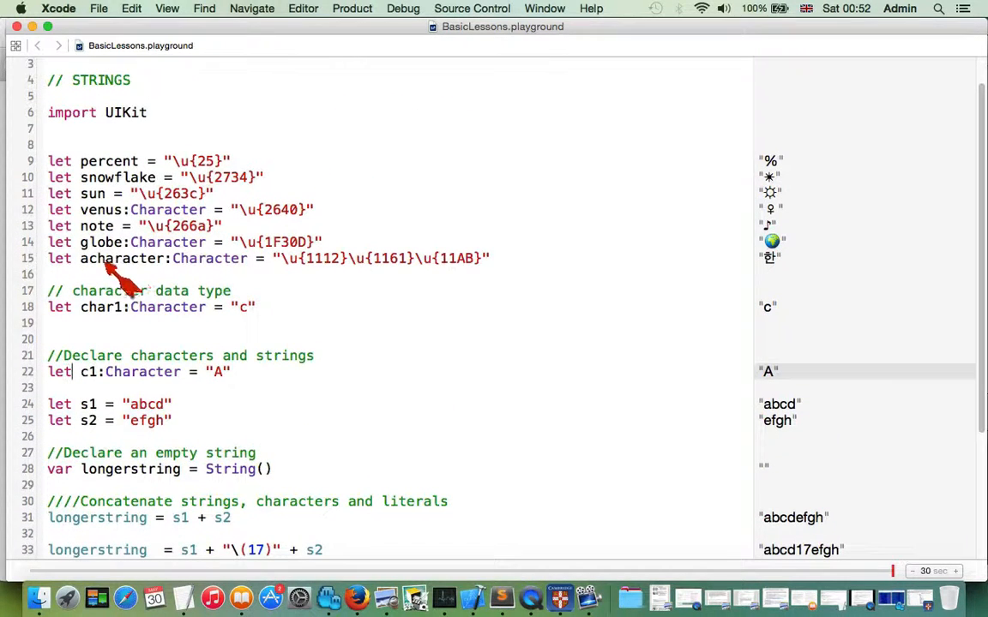
mouse_move(489, 261)
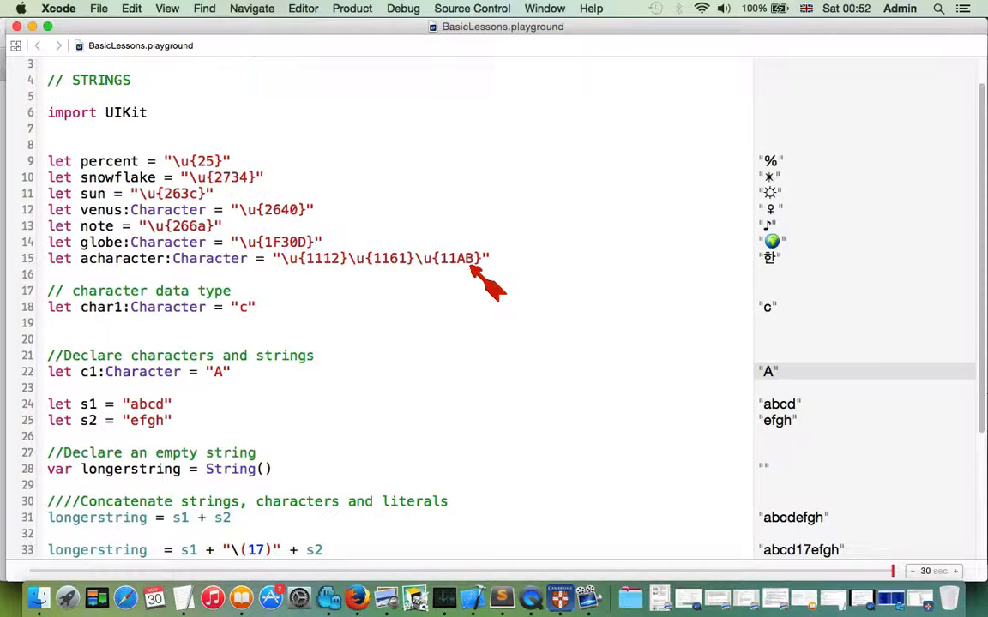
mouse_move(479, 274)
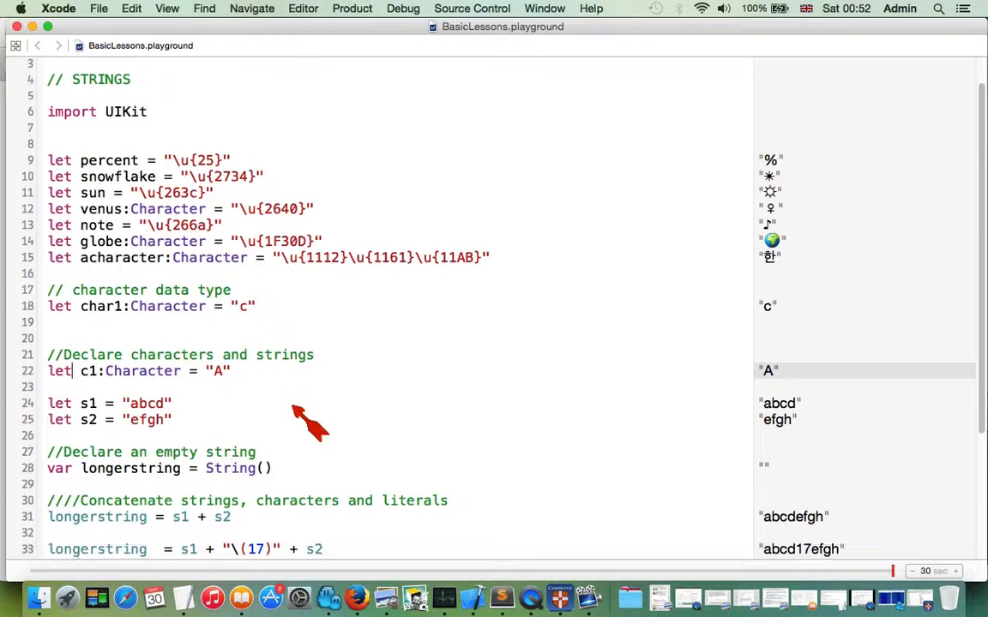
scroll("down", 3)
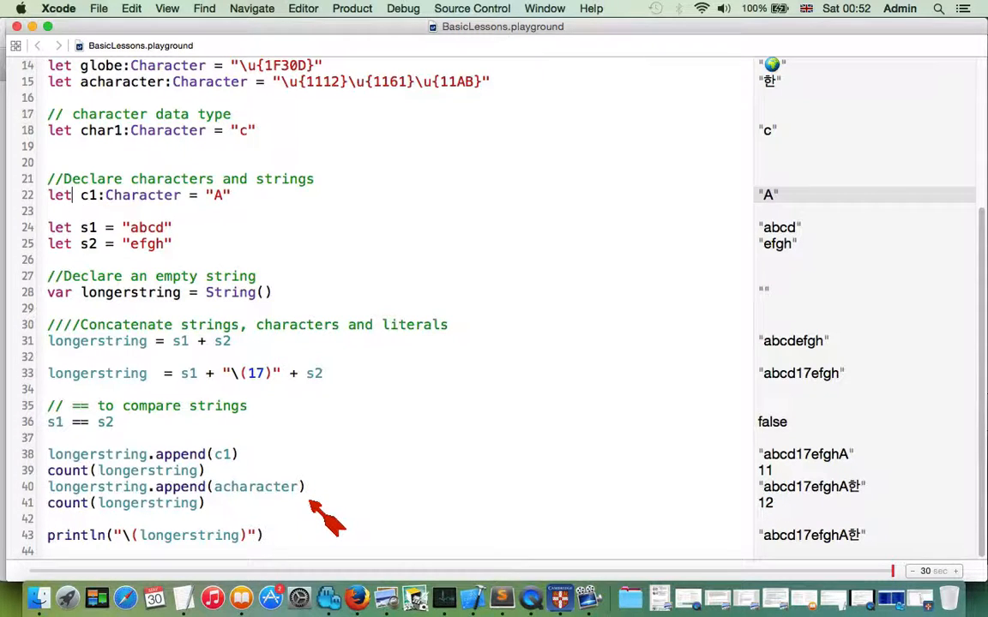
mouse_move(117, 552)
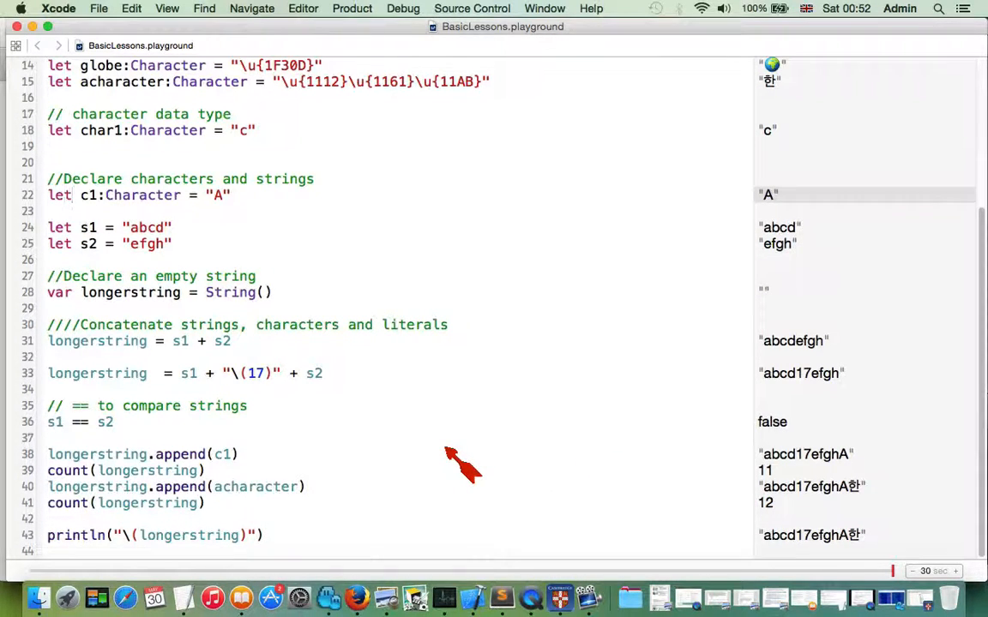
left_click(76, 195)
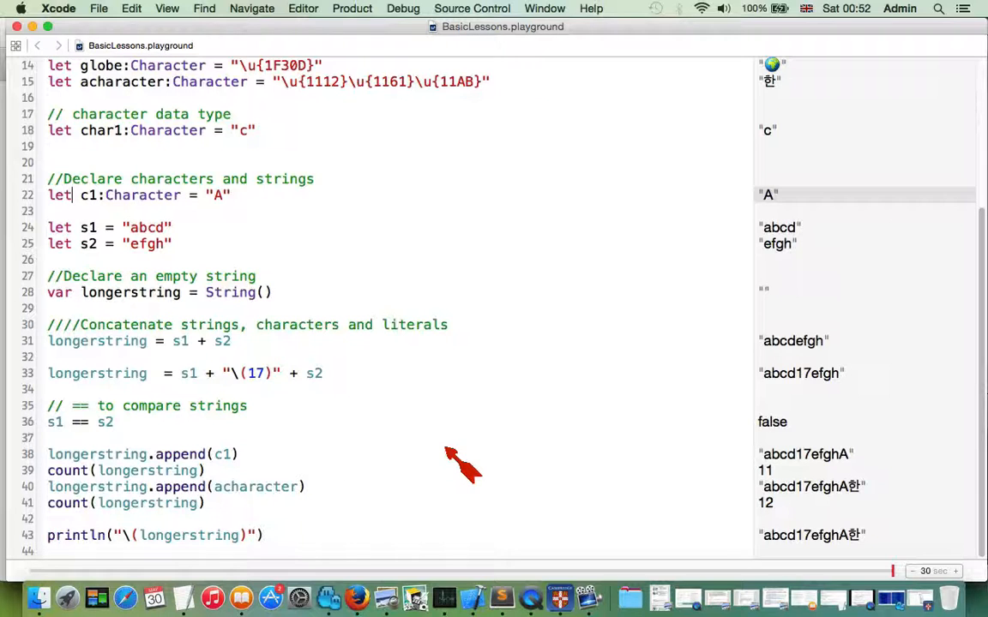